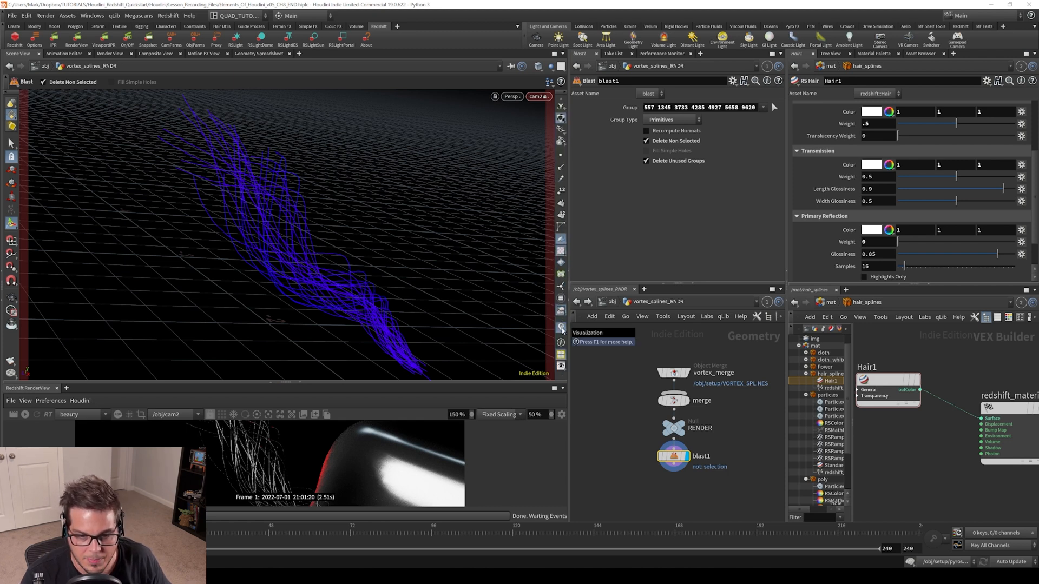
# - Show the RENDER null's node info with point counts and Cd, curveu, P, pscale, rand attributes
pyautogui.click(561, 327)
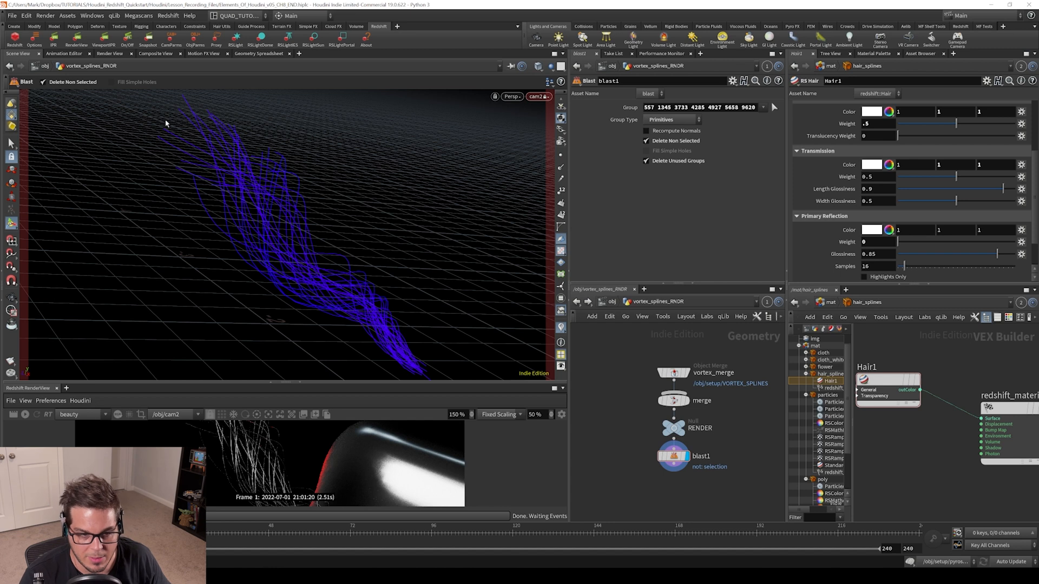
pyautogui.click(674, 455)
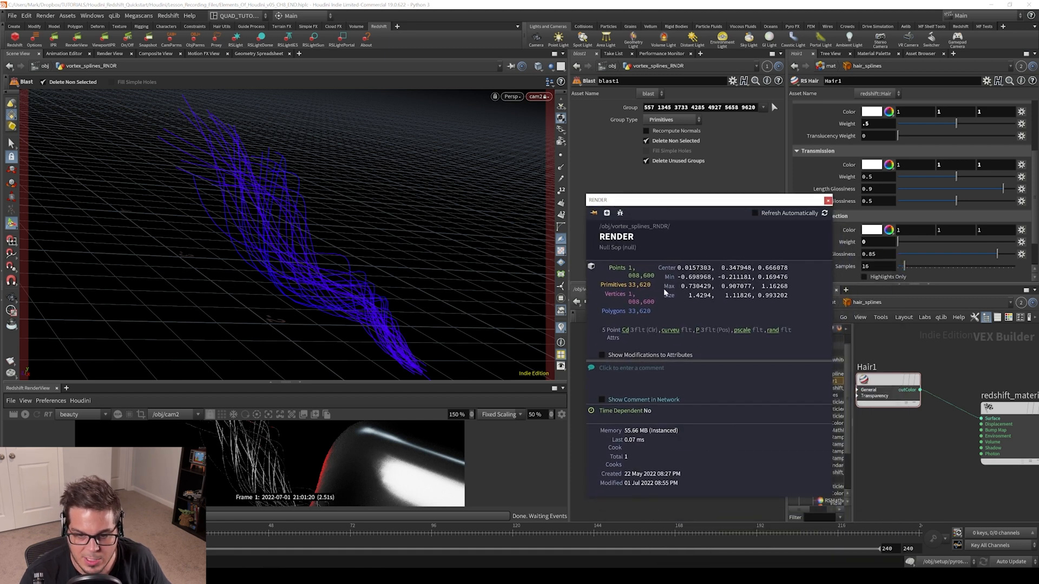
pyautogui.moveTo(625, 338)
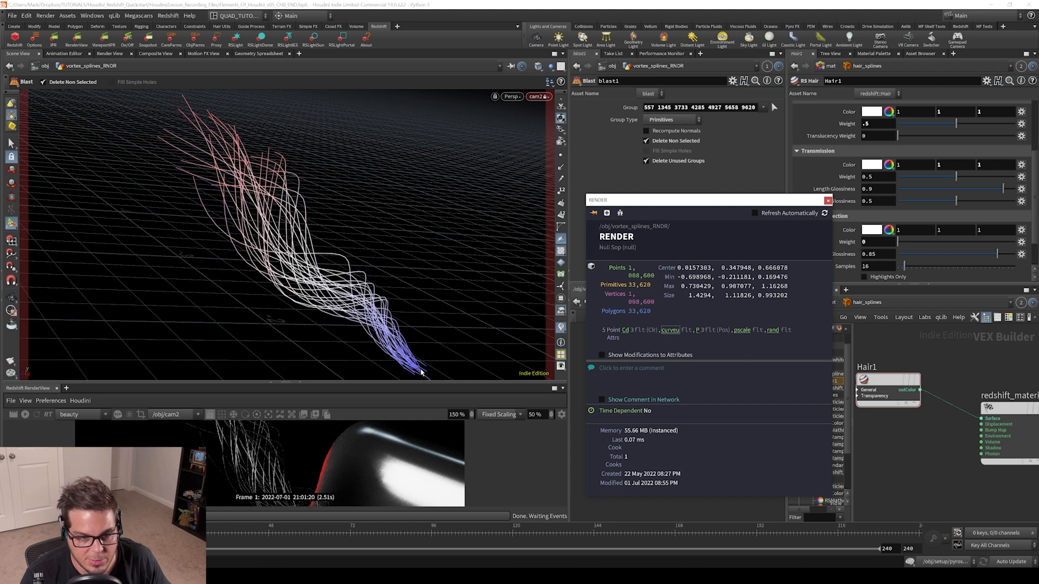
pyautogui.moveTo(429, 374)
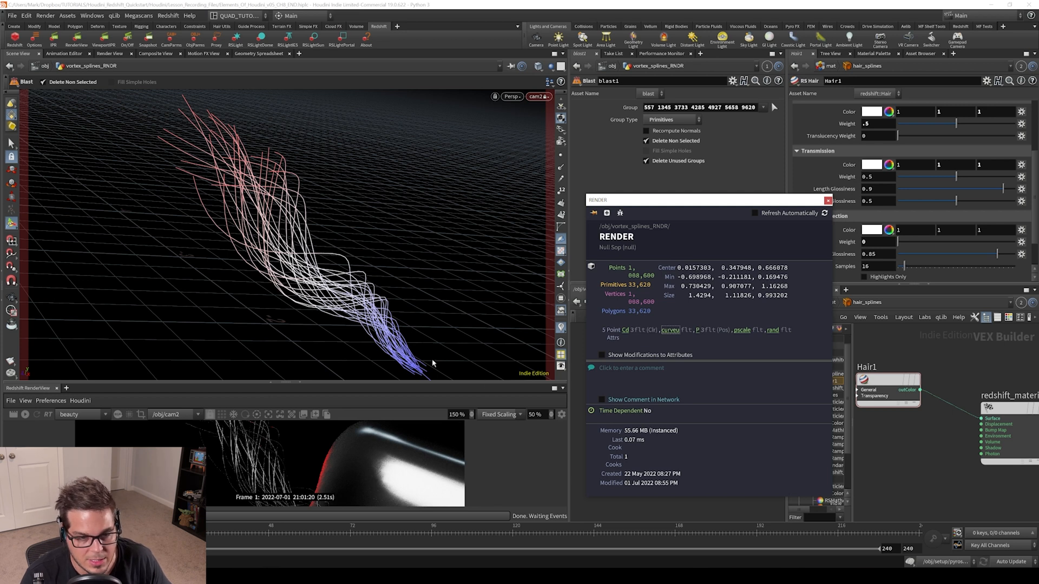
pyautogui.moveTo(429, 372)
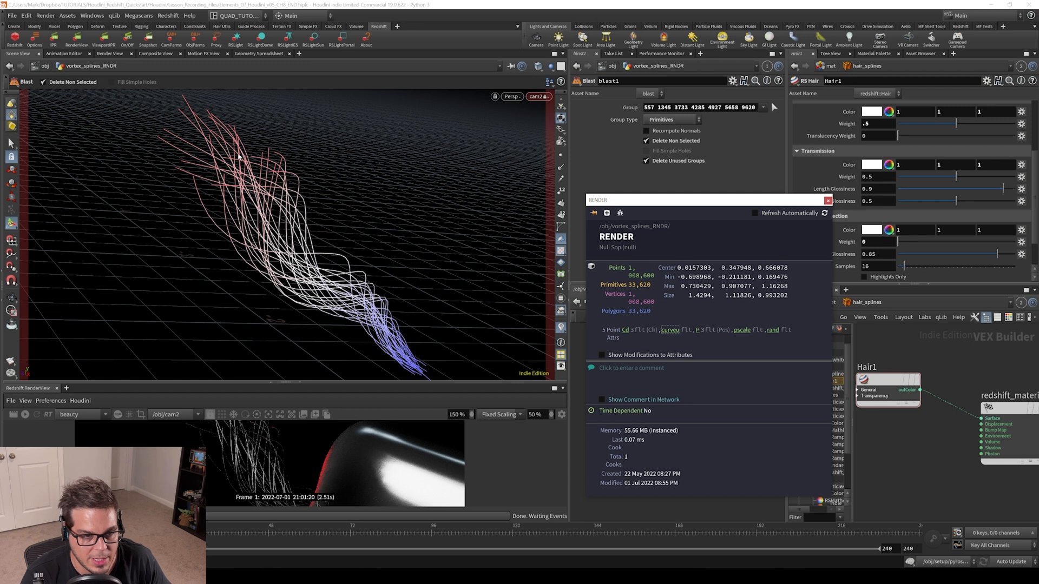
pyautogui.moveTo(215, 128)
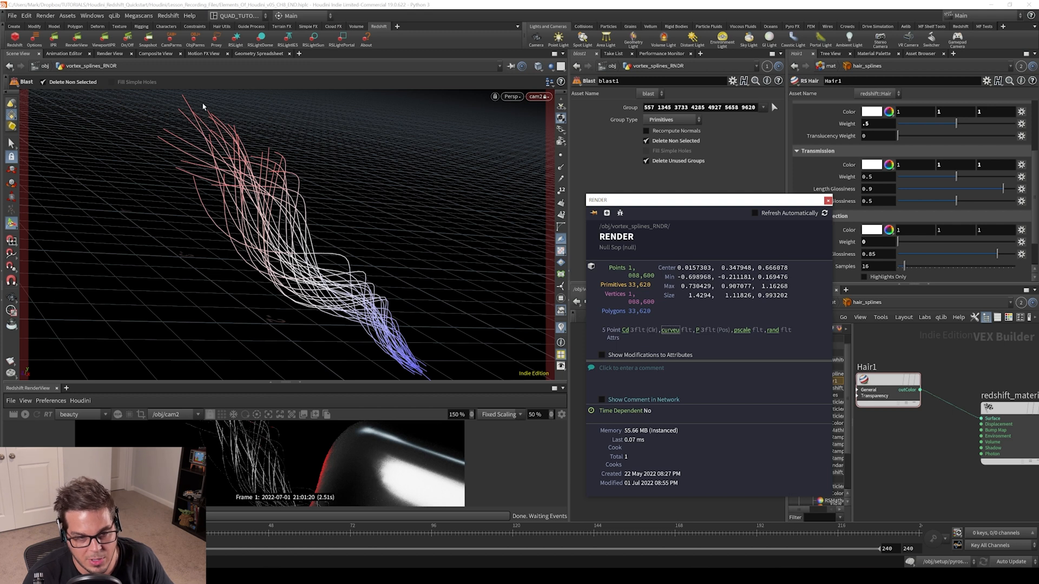
pyautogui.moveTo(717, 335)
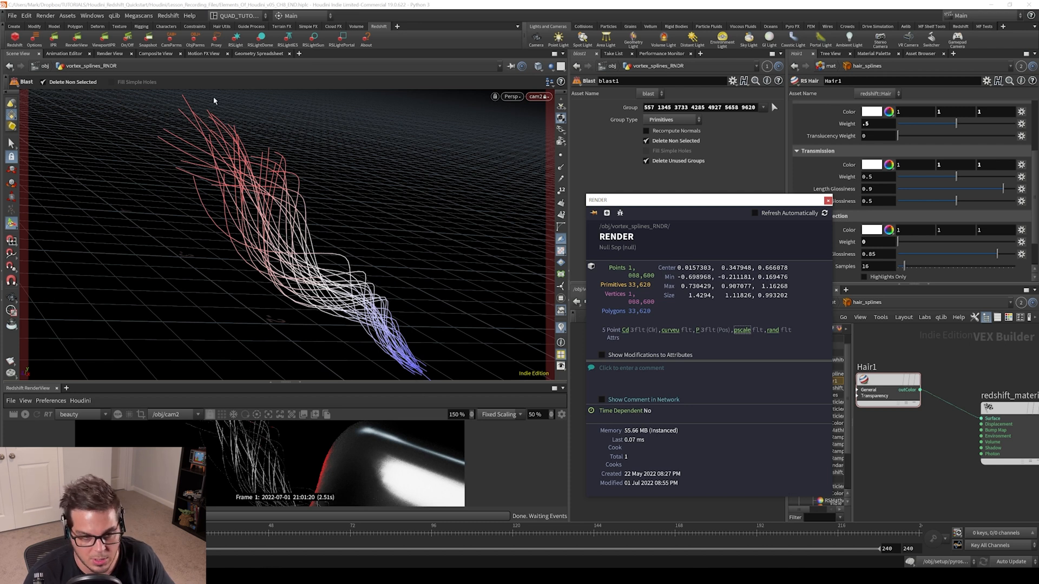
pyautogui.moveTo(435, 378)
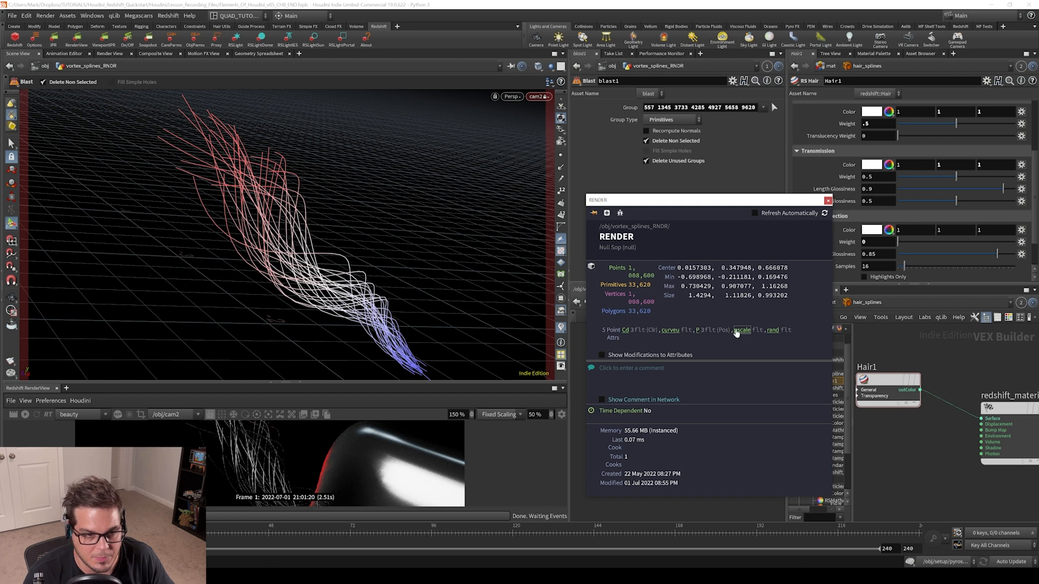
pyautogui.moveTo(773, 333)
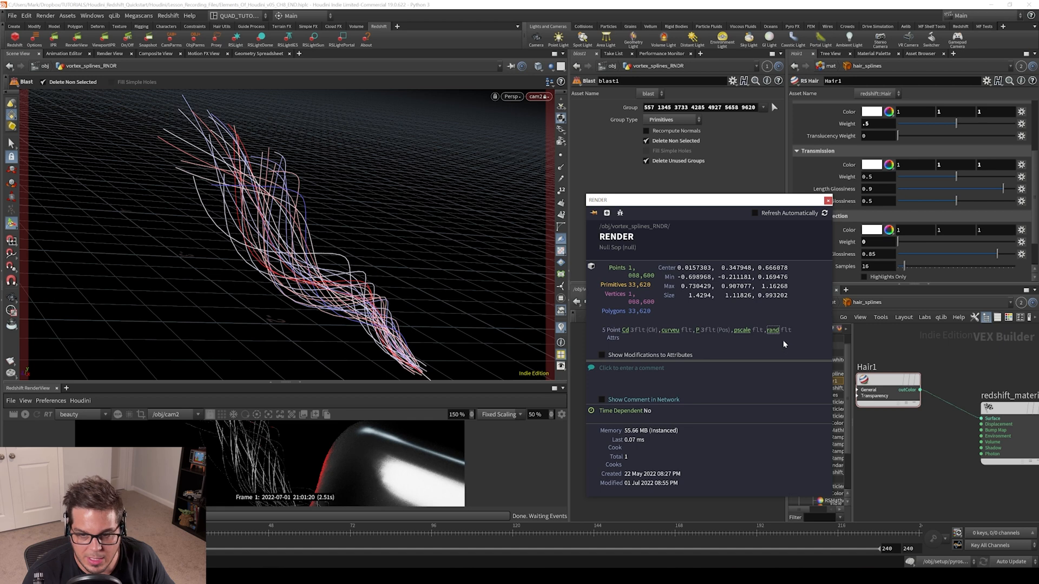
pyautogui.moveTo(355, 233)
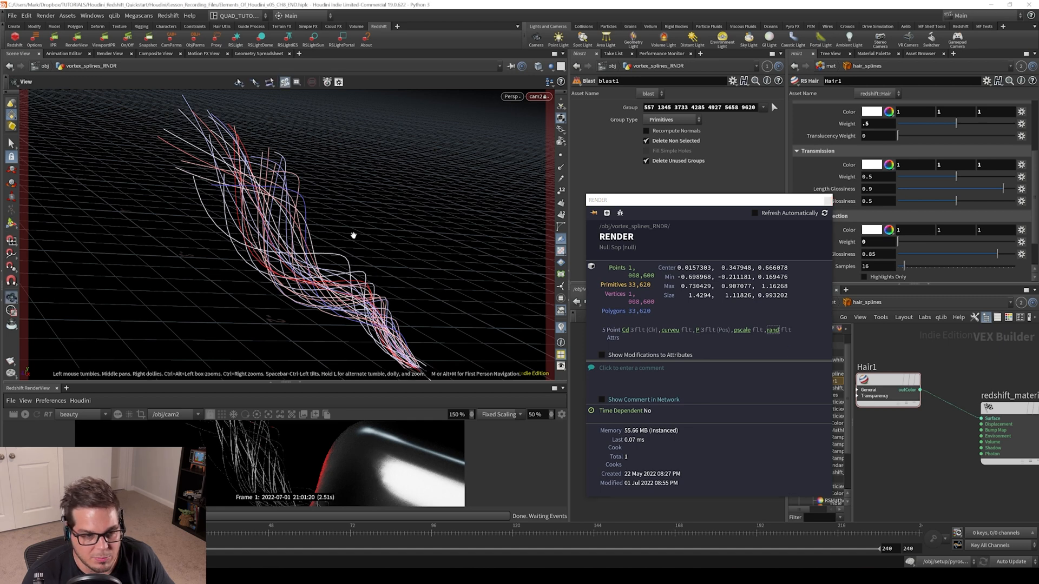